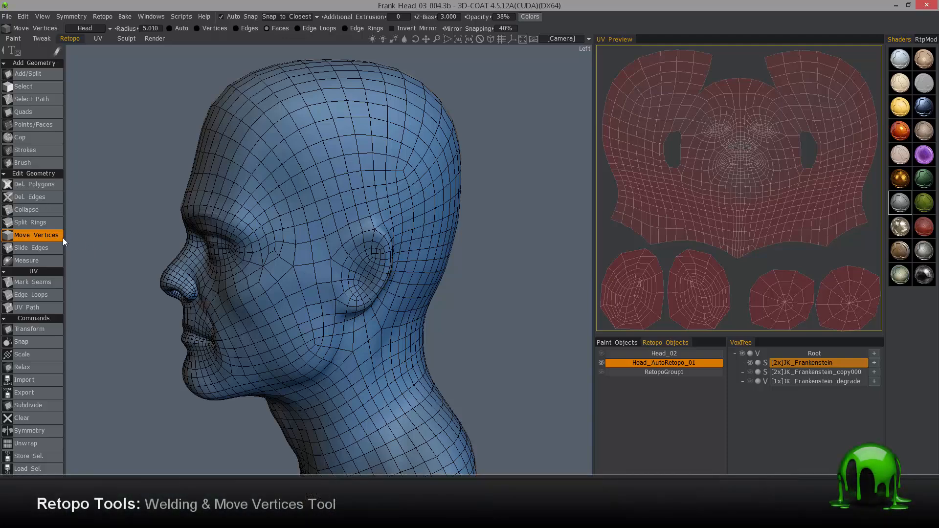
mouse_move(100, 251)
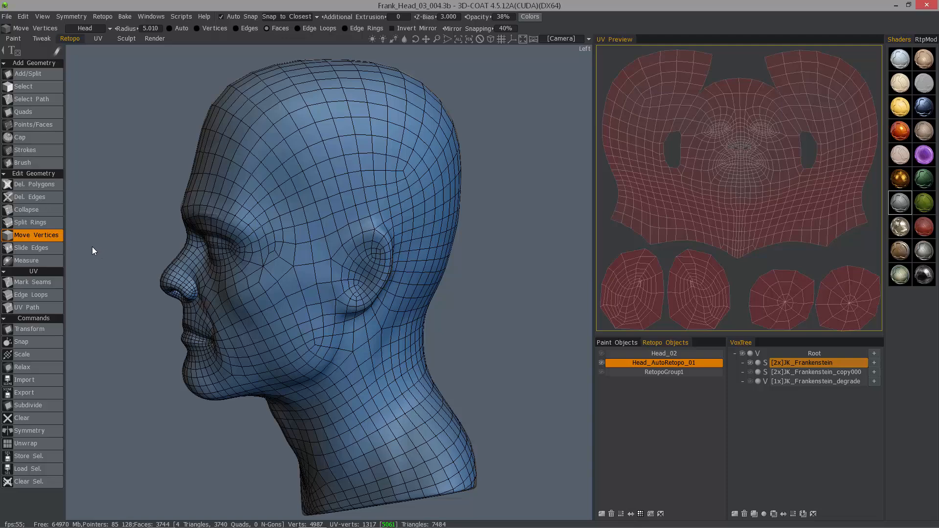
mouse_move(73, 243)
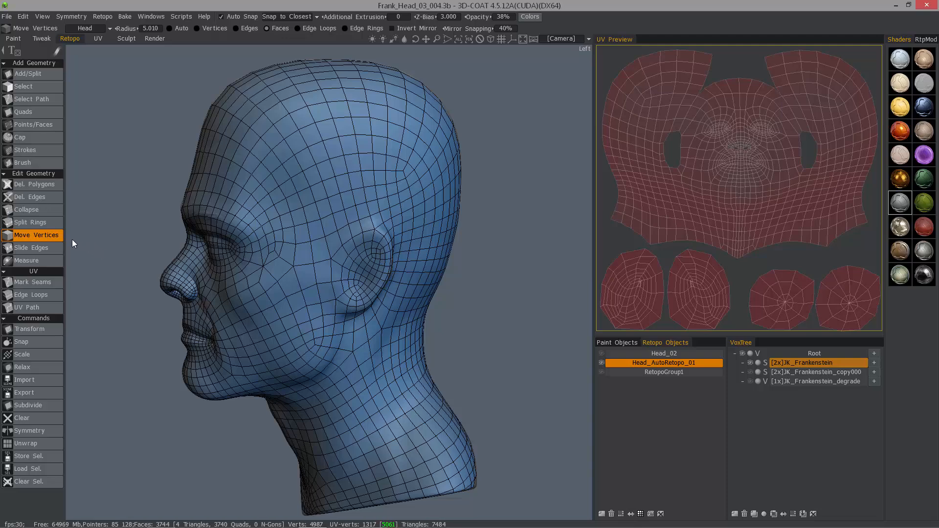
mouse_move(194, 257)
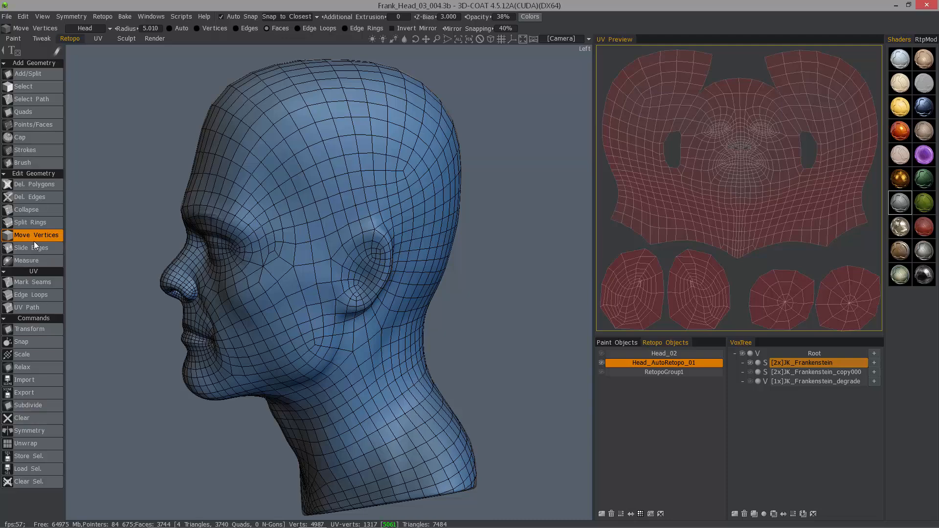
mouse_move(116, 283)
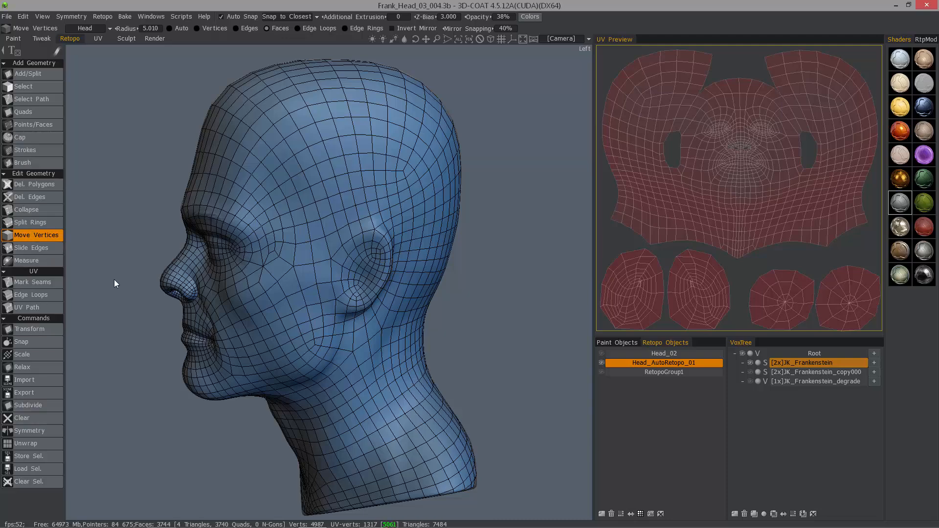
mouse_move(168, 257)
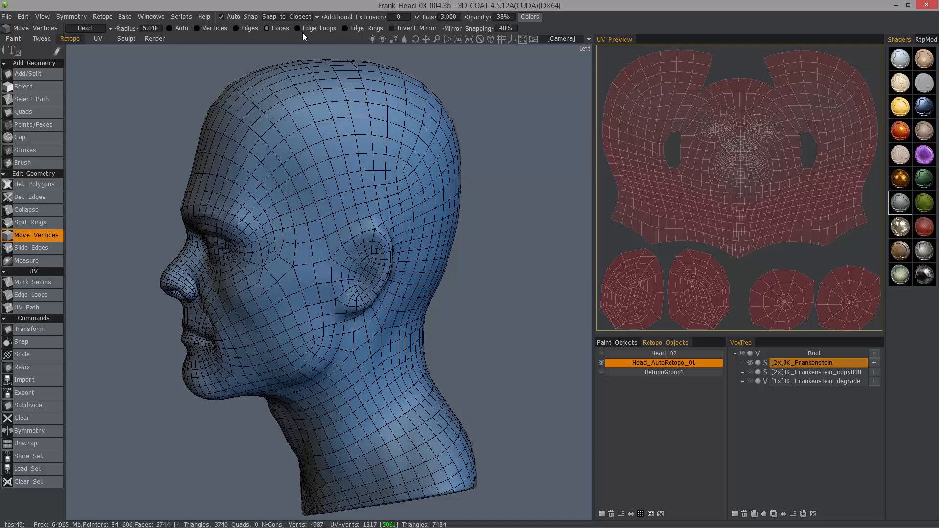
mouse_move(214, 28)
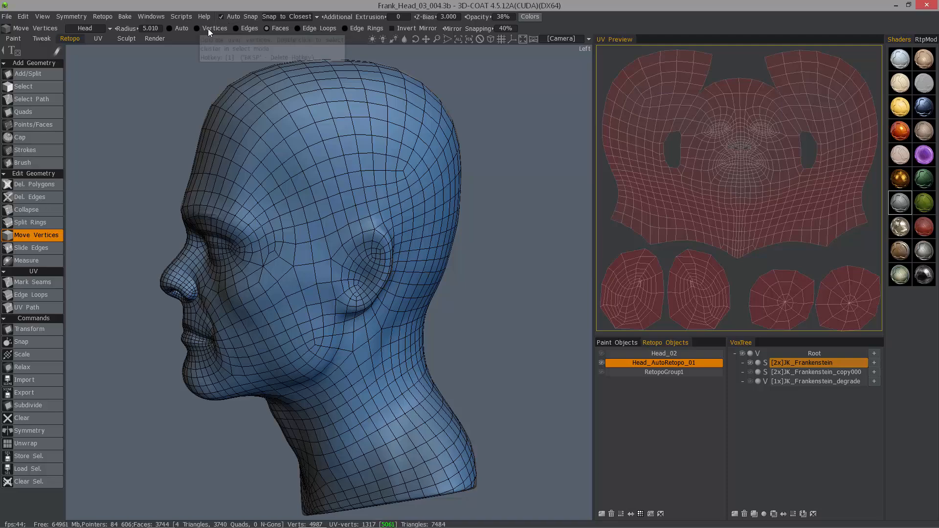
mouse_move(209, 32)
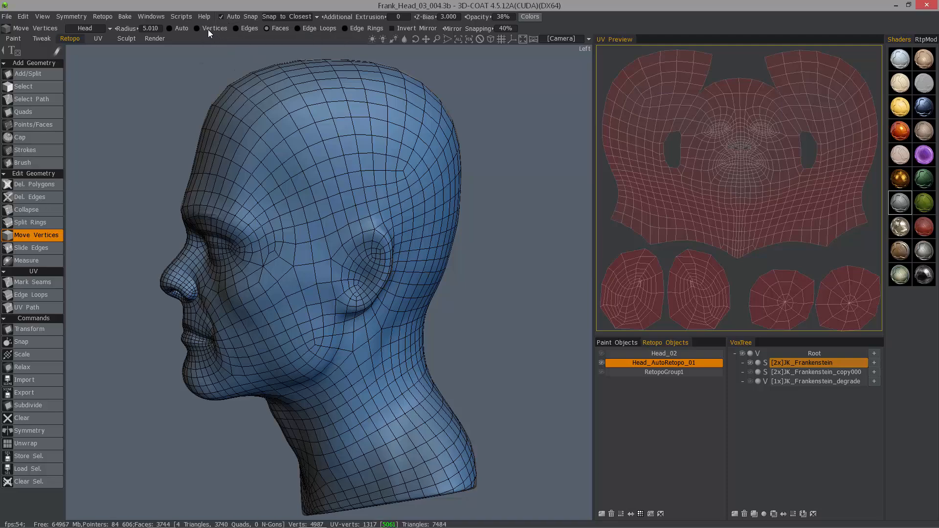
Try Vertices, then Edges selection in Move Vertices, and pick a single cheek vertex.
left_click(293, 267)
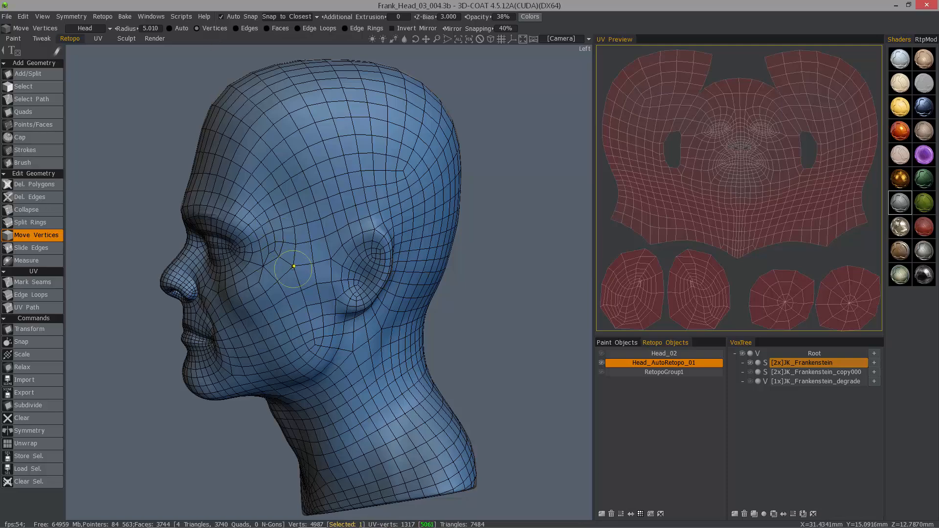
mouse_move(263, 57)
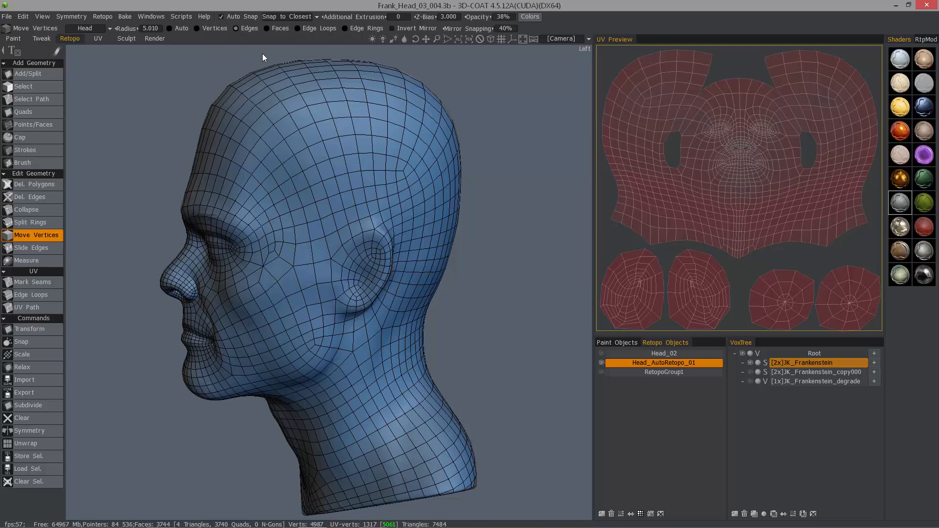
left_click(273, 167)
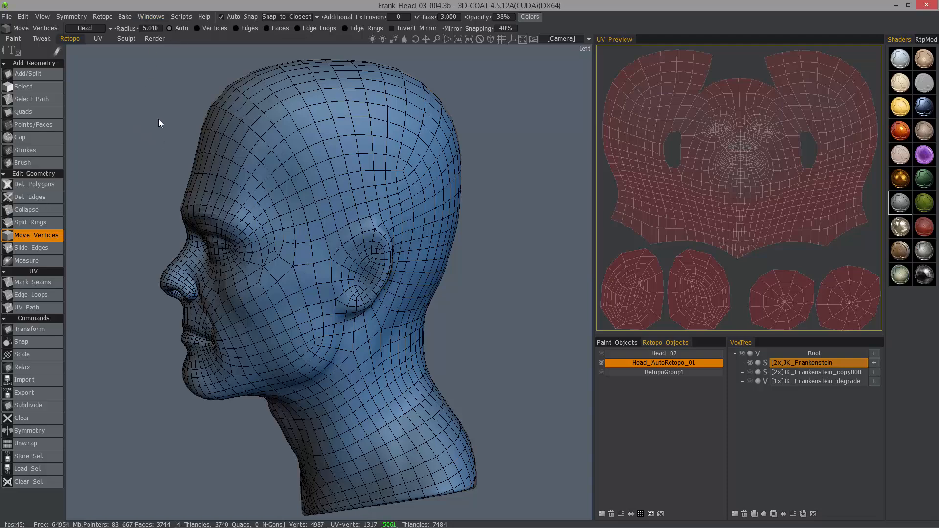
left_click(297, 251)
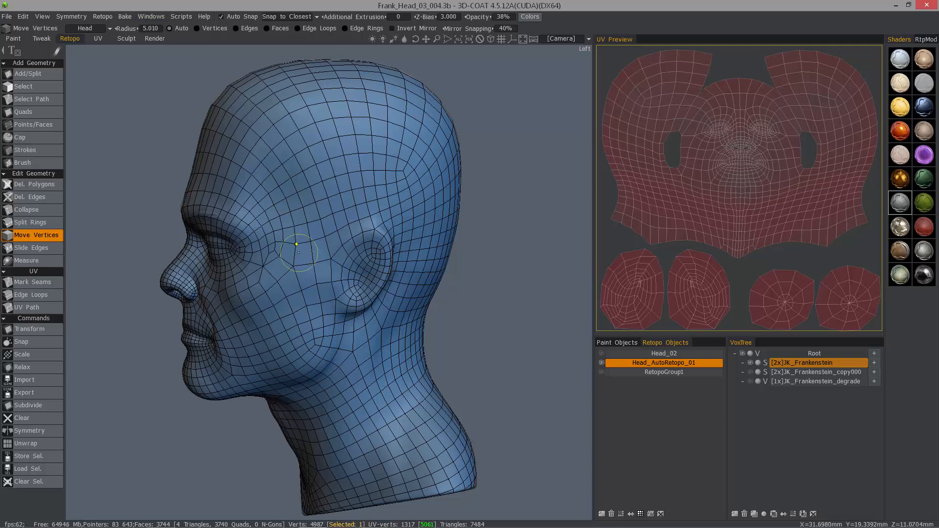
mouse_move(138, 183)
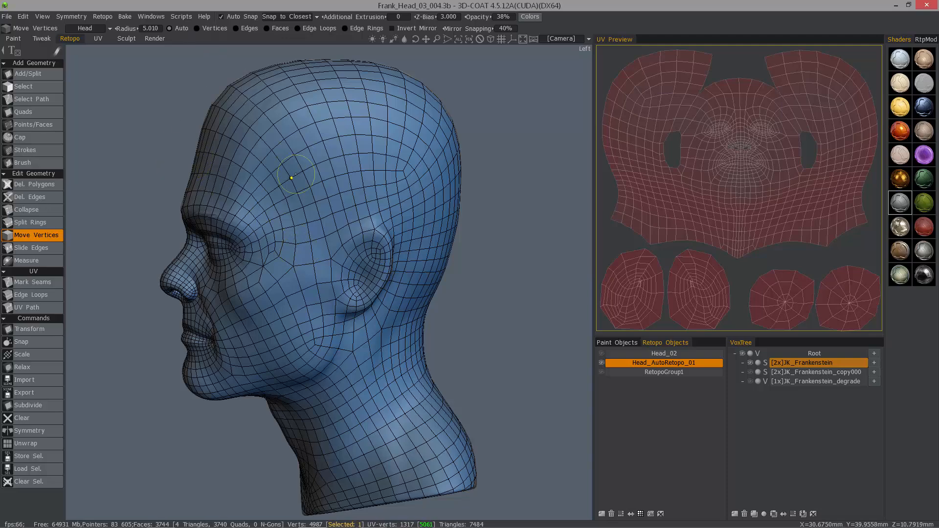
mouse_move(279, 255)
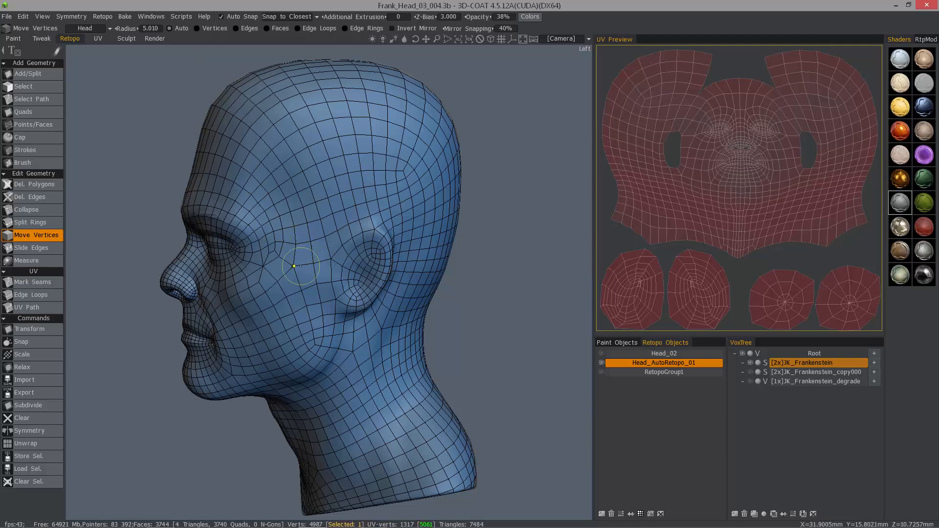
mouse_move(310, 241)
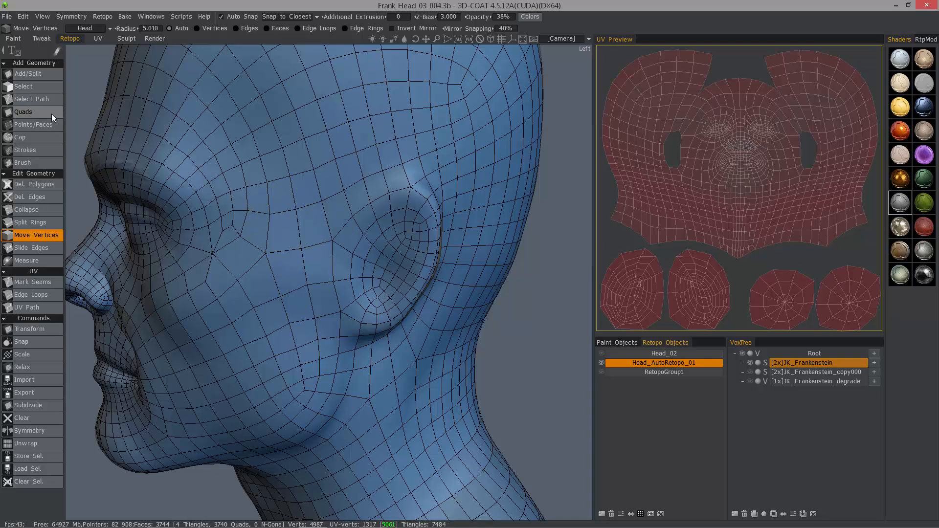
Shrink the tool radius, then pick a cheek vertex, a temple quad face and an edge.
left_click(302, 248)
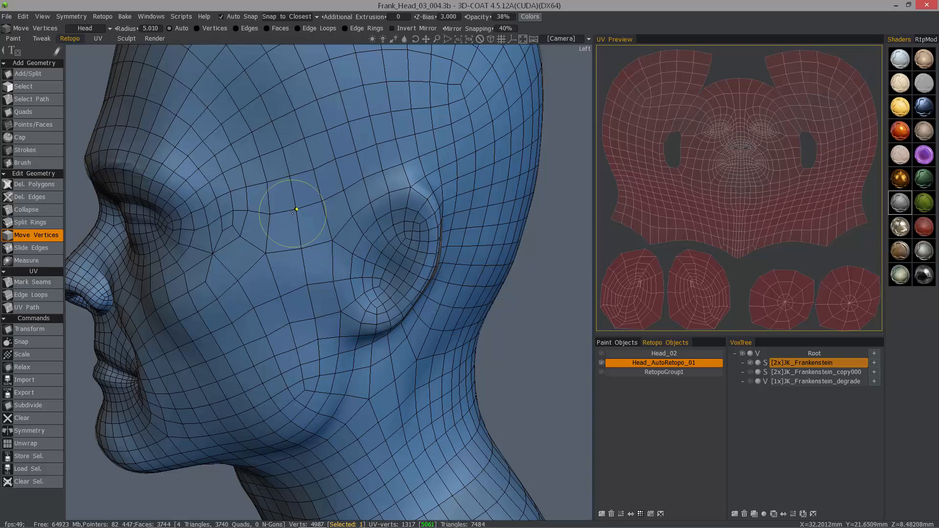
key("[")
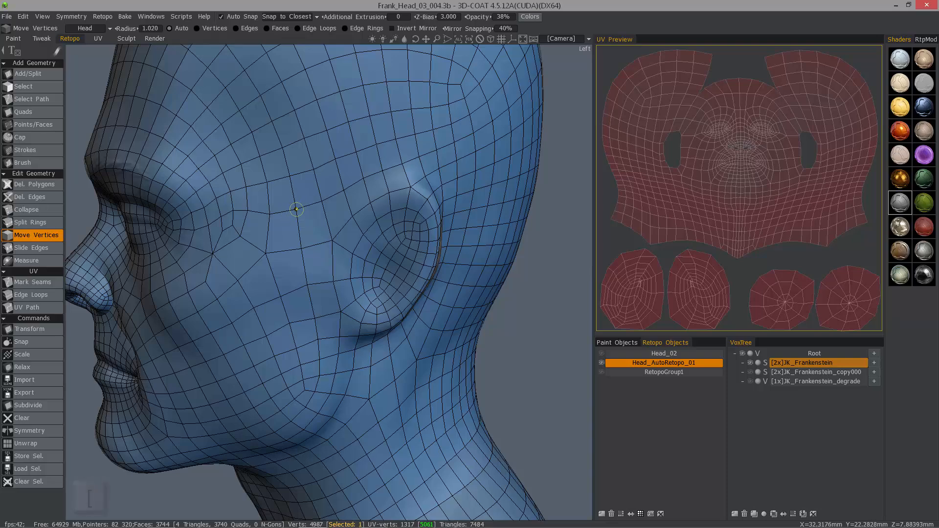
left_click(283, 196)
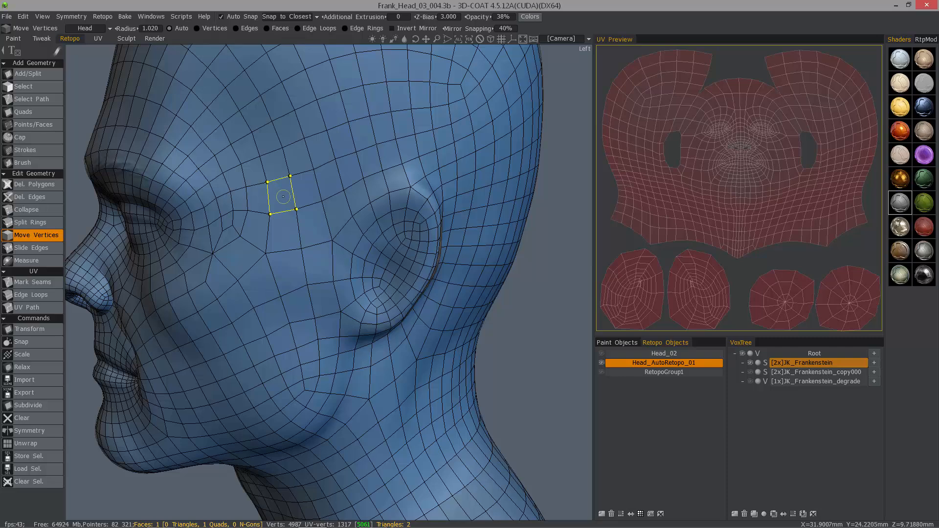
left_click_drag(283, 196, 311, 223)
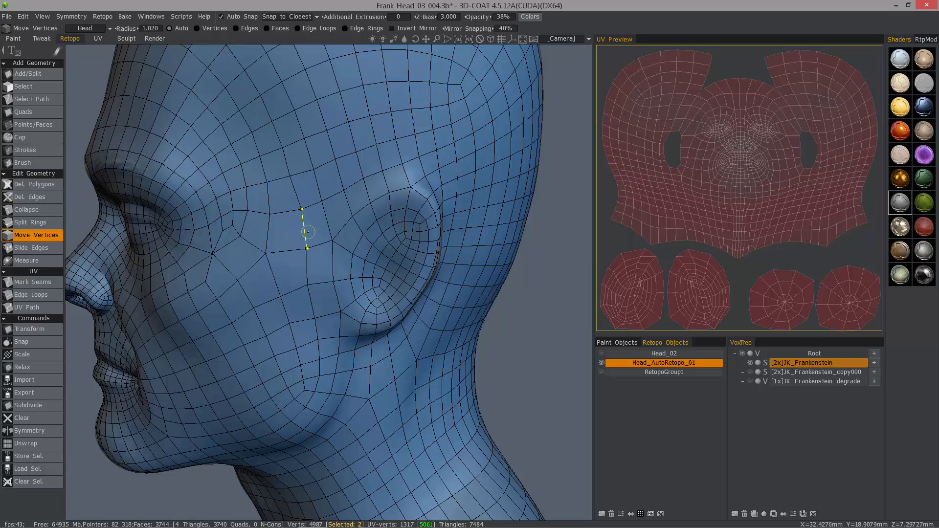
left_click_drag(302, 234, 267, 254)
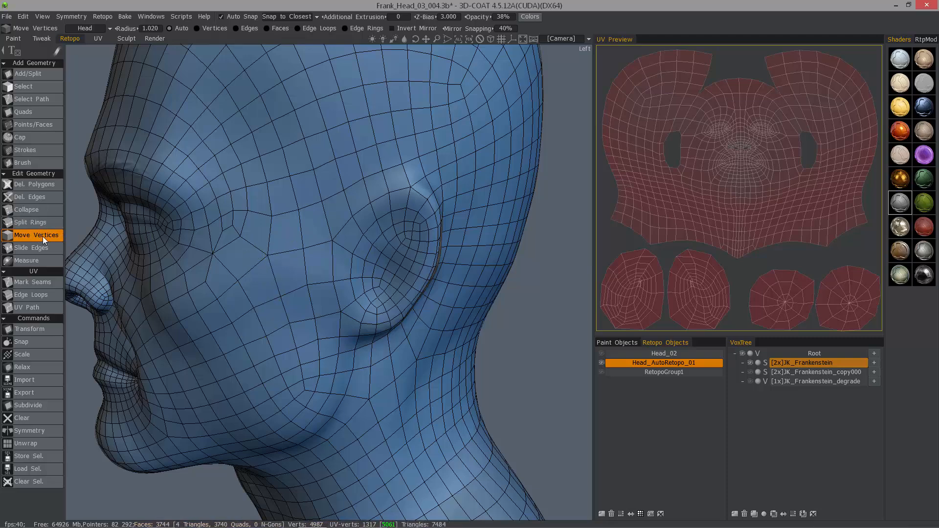
left_click(238, 282)
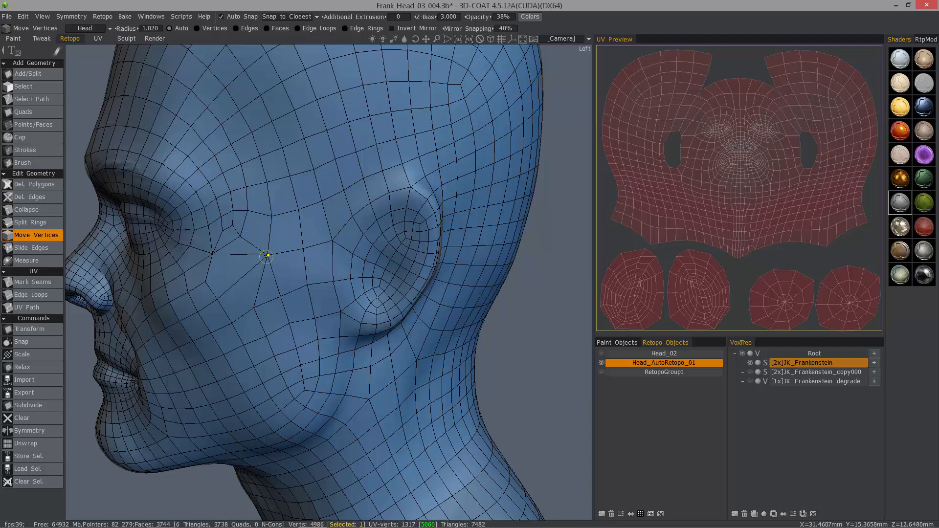
left_click_drag(267, 256, 254, 307)
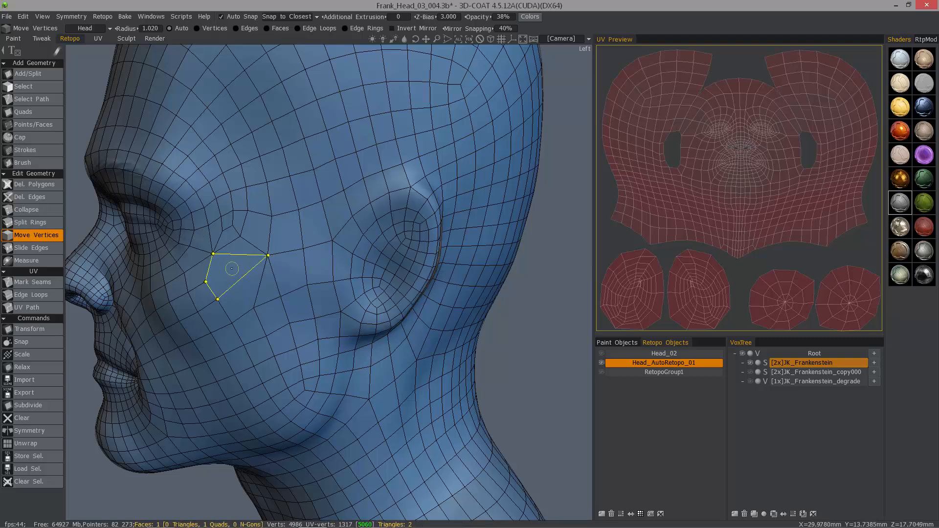
left_click_drag(232, 269, 283, 267)
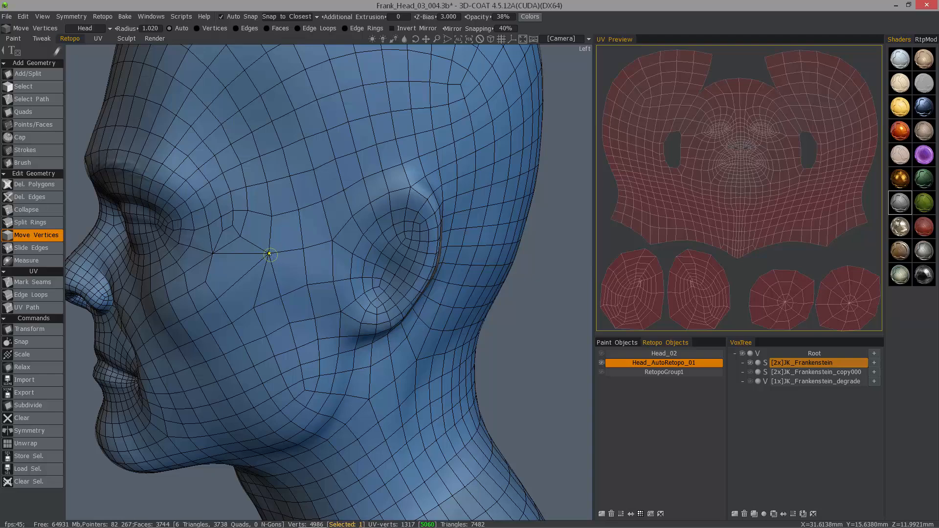
key("ctrl+z")
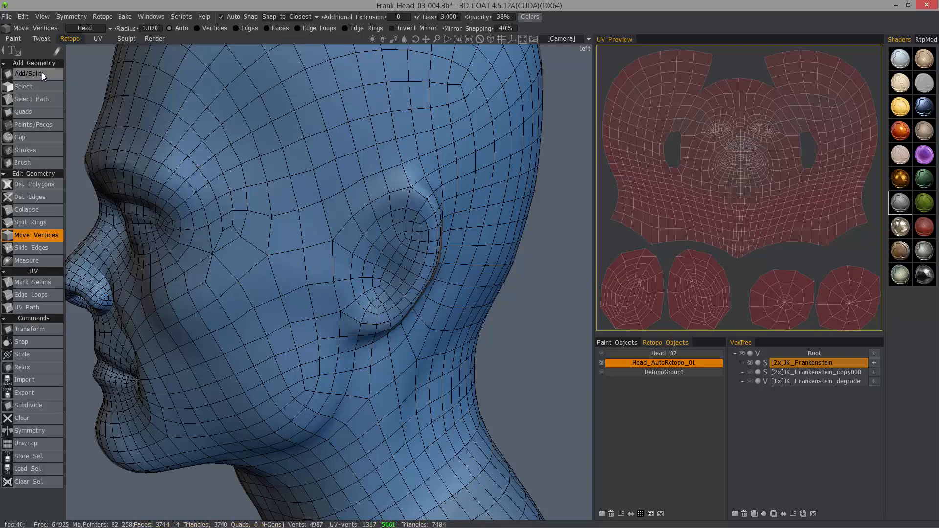
With Add/Split, weld a new cheek vertex onto a neighbour, split another out, then undo.
left_click(28, 72)
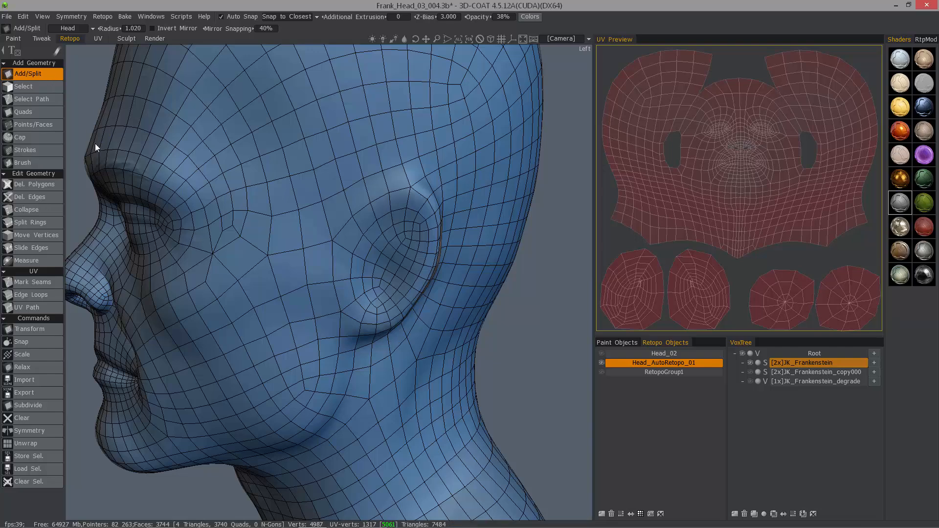
mouse_move(206, 282)
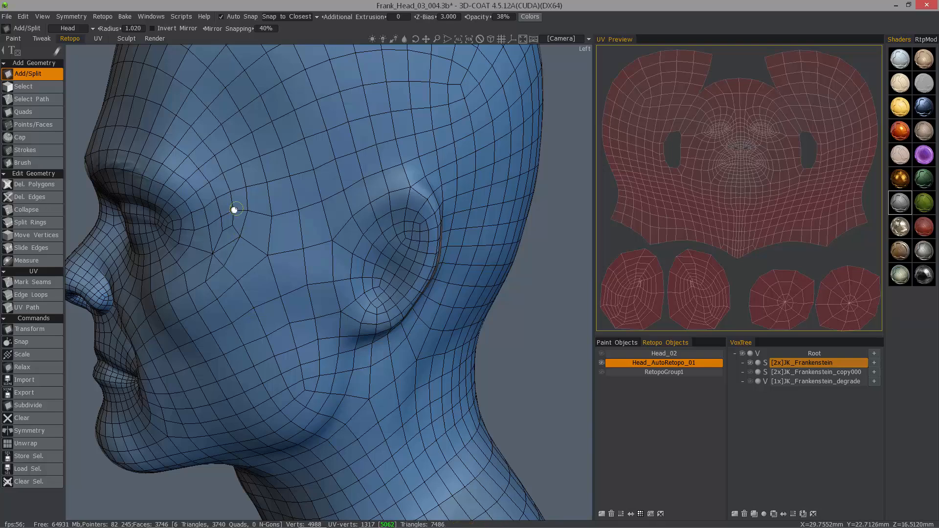
mouse_move(239, 252)
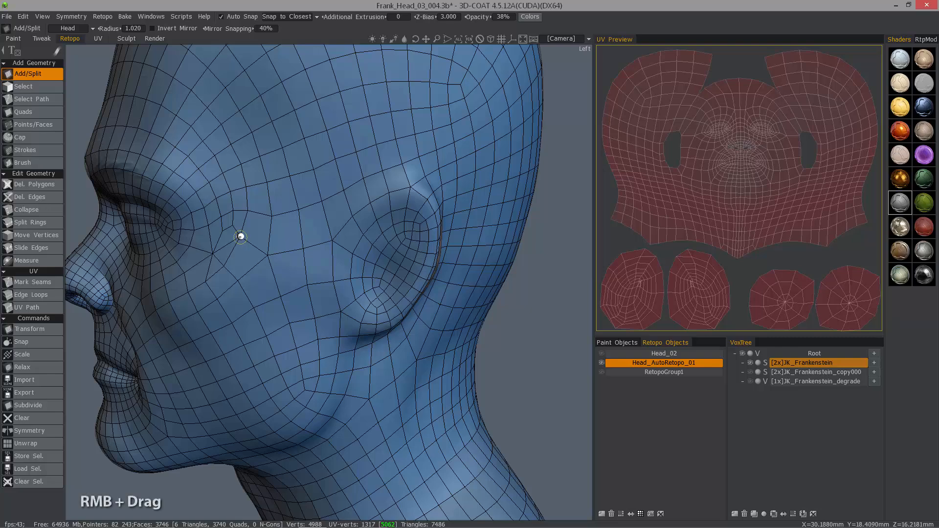
left_click(248, 249)
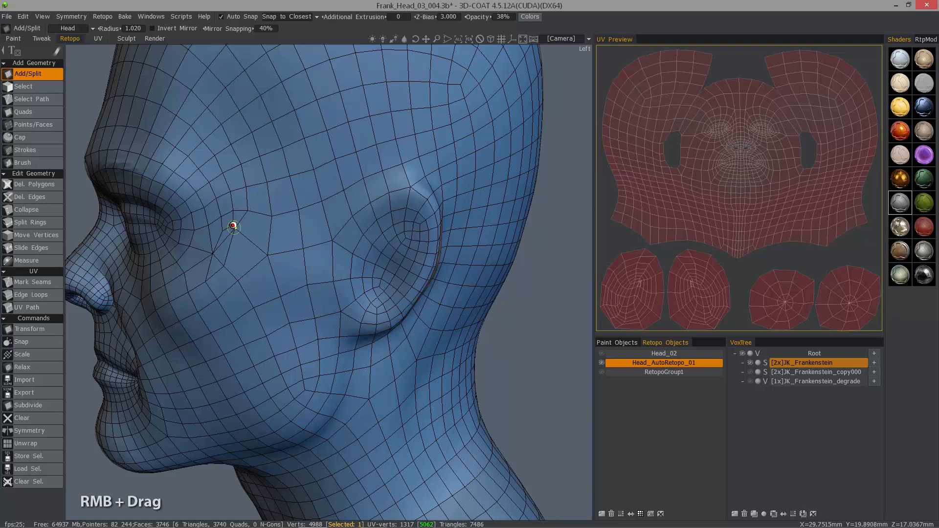
left_click_drag(232, 226, 282, 284)
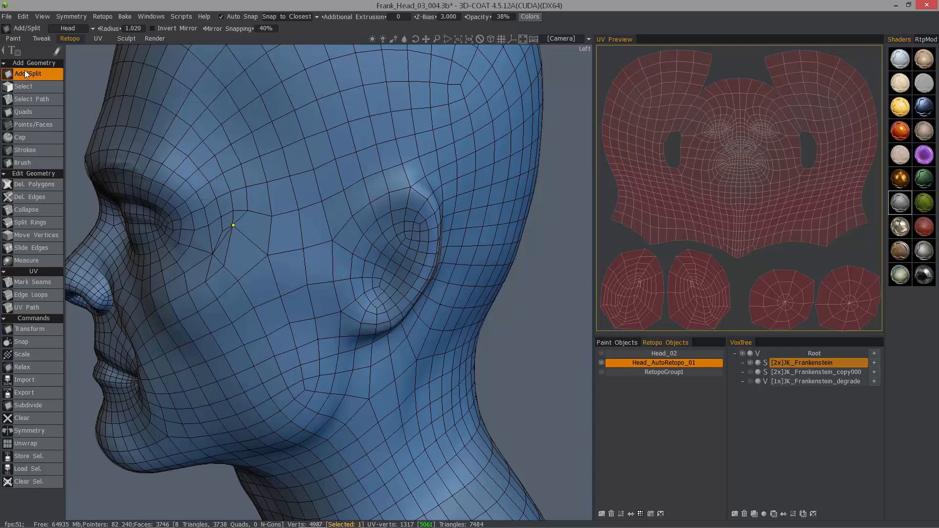
mouse_move(32, 234)
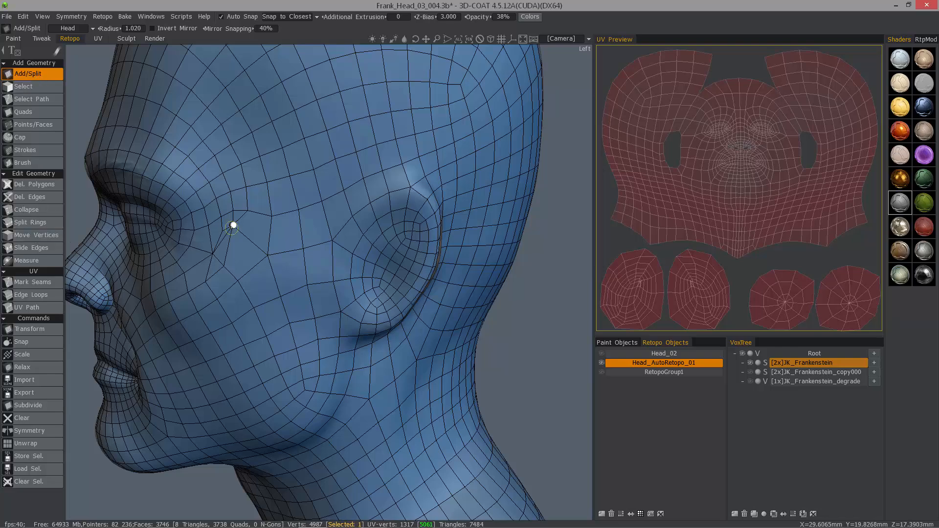
left_click_drag(233, 226, 248, 211)
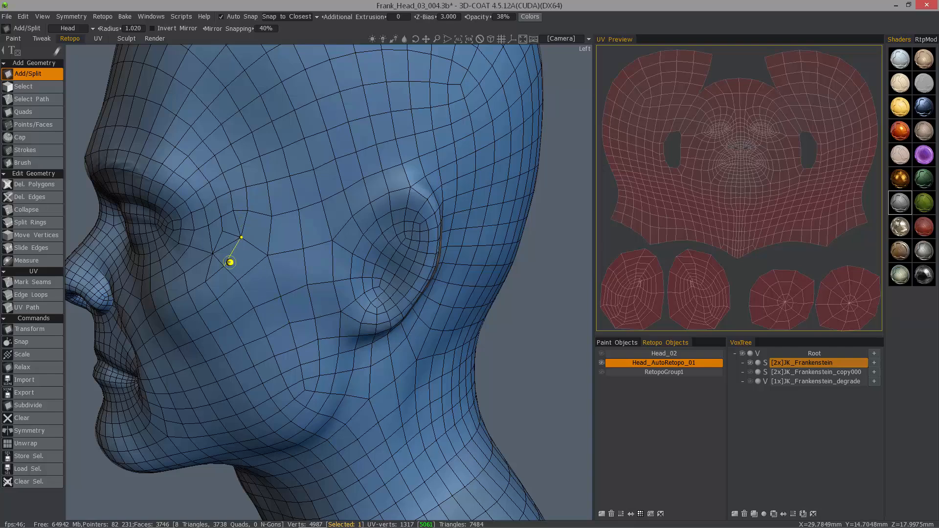
key("ctrl+z")
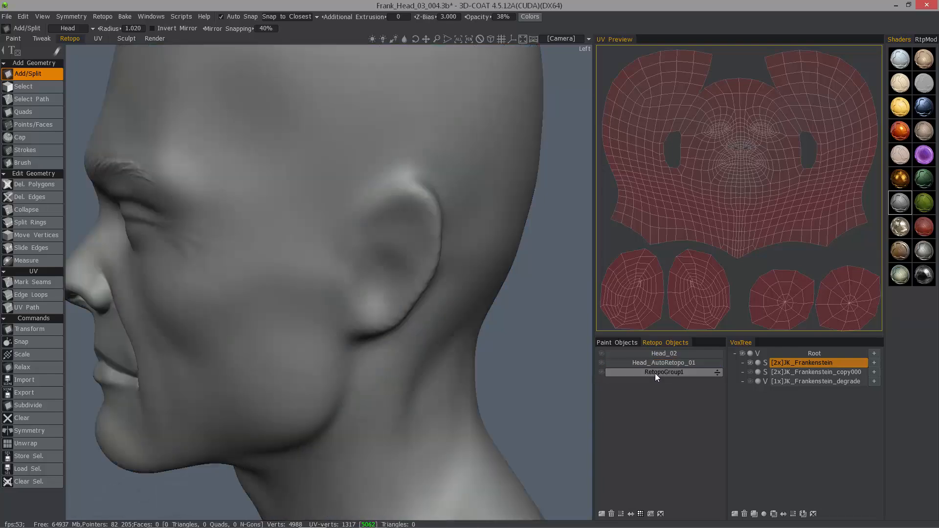
Make RetopoGroup1 active and place the first Points/Faces point on the forehead.
left_click(664, 371)
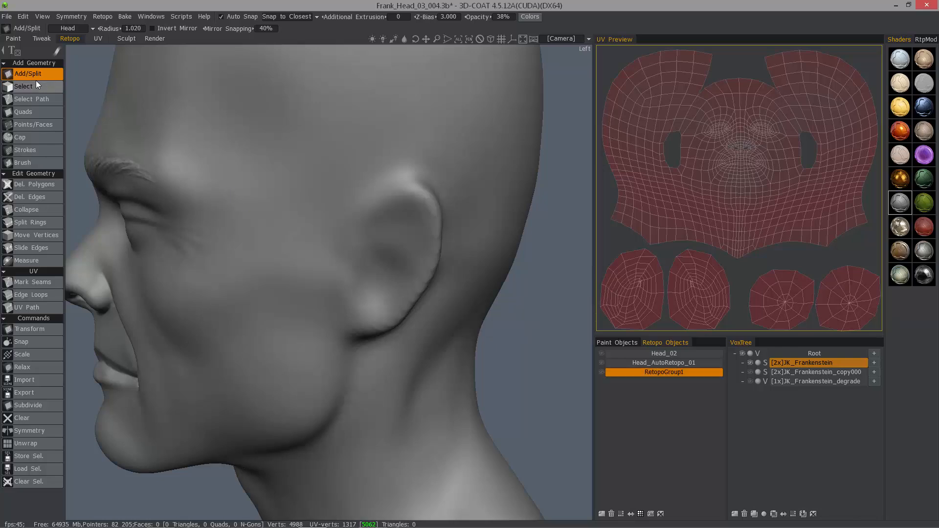
left_click(33, 125)
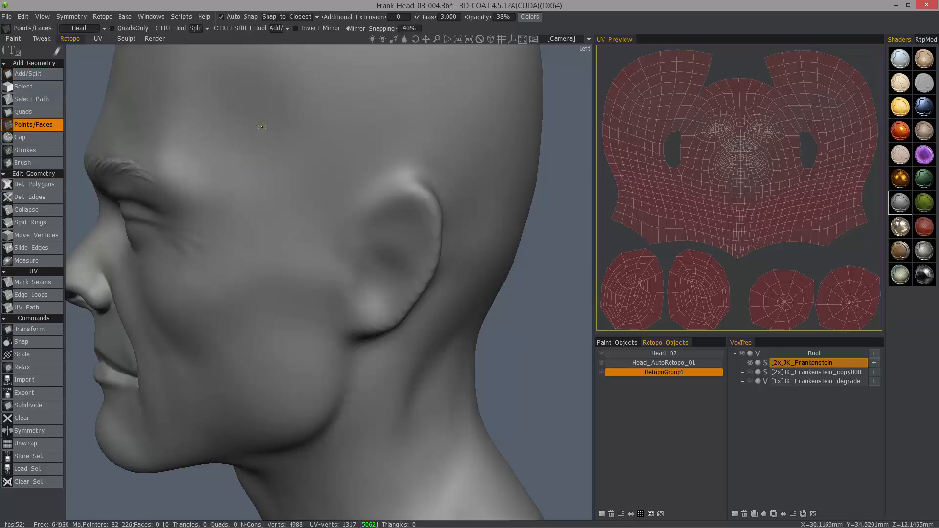
left_click(301, 213)
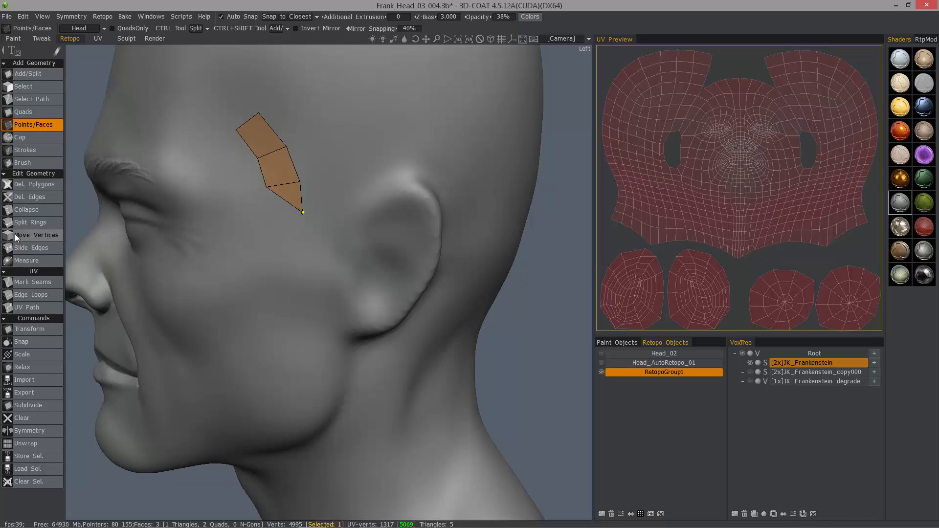
left_click(36, 235)
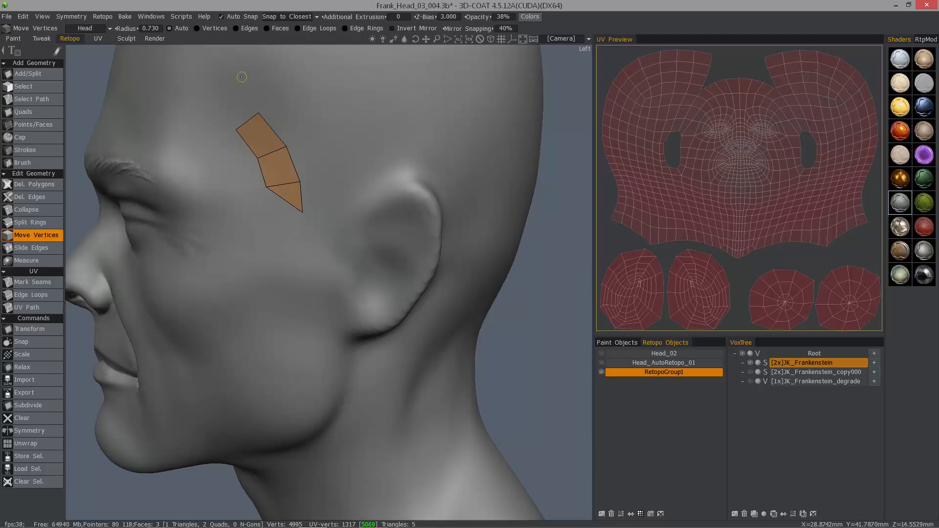
mouse_move(238, 35)
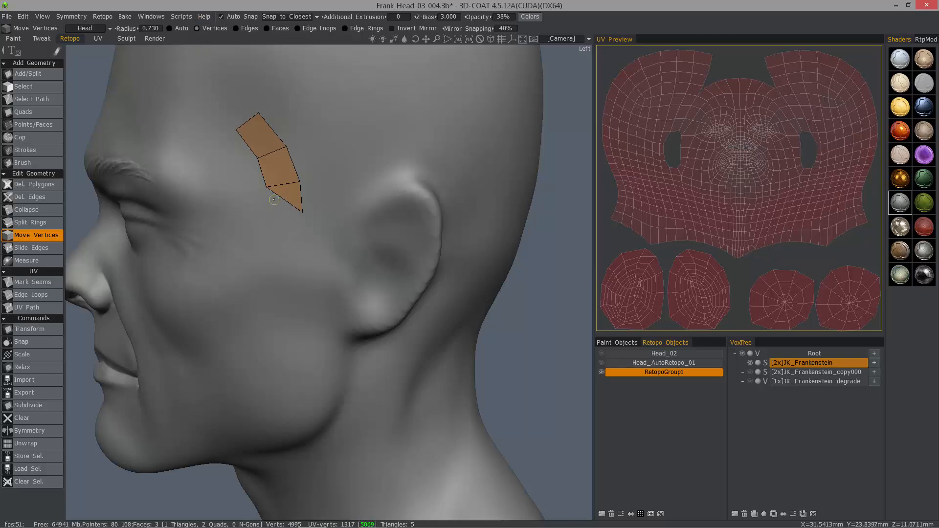
Pick the strip's lower tip vertex with Move Vertices in Vertices mode.
left_click(299, 211)
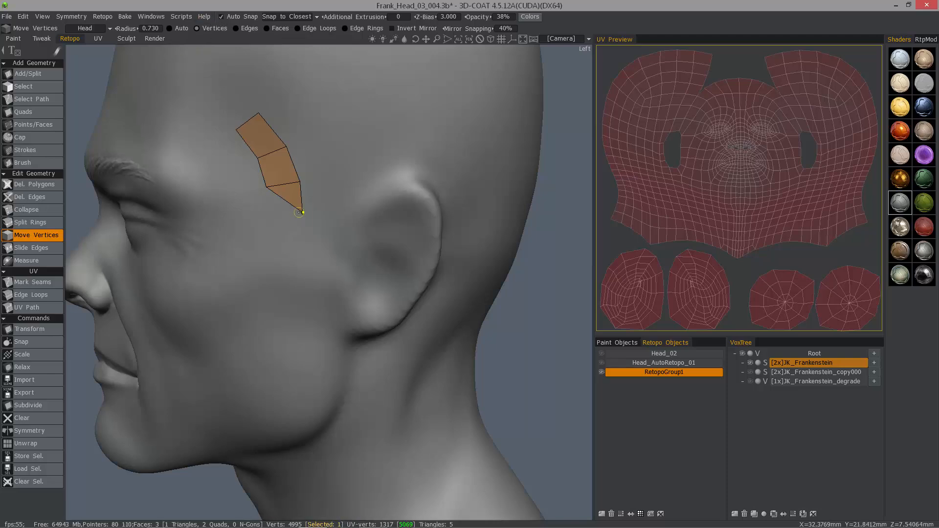